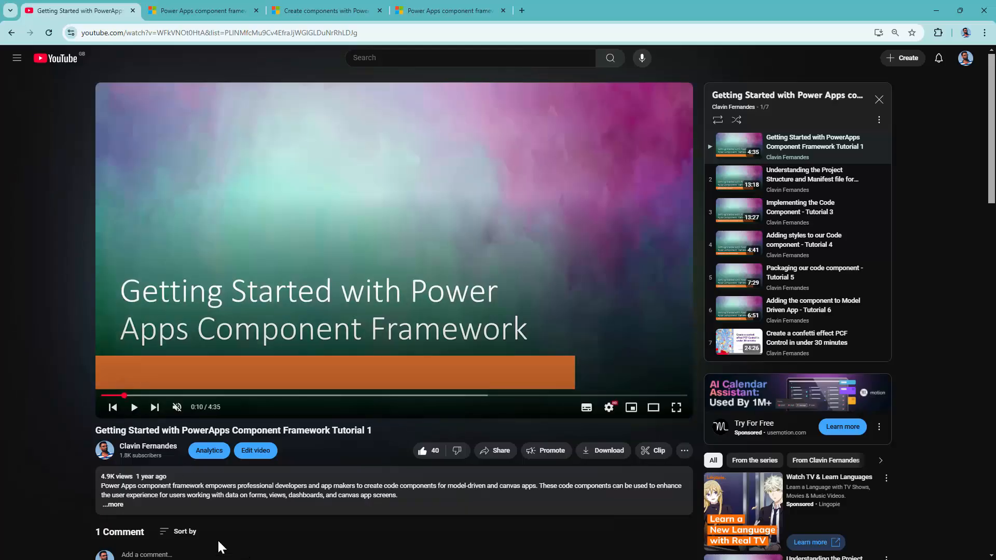
- Expand the tutorial video's description to reveal its GitHub and blog links
click(113, 504)
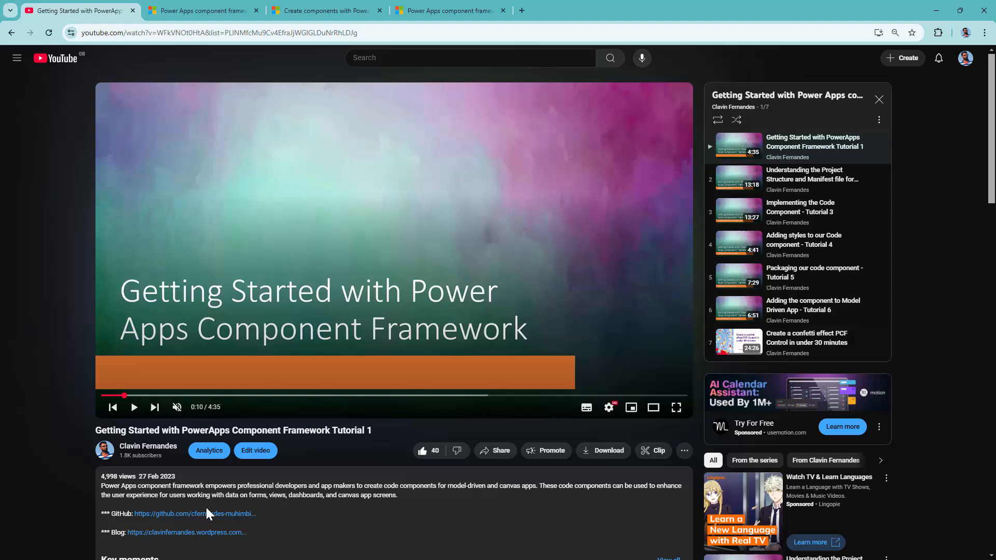
scroll(down, 3)
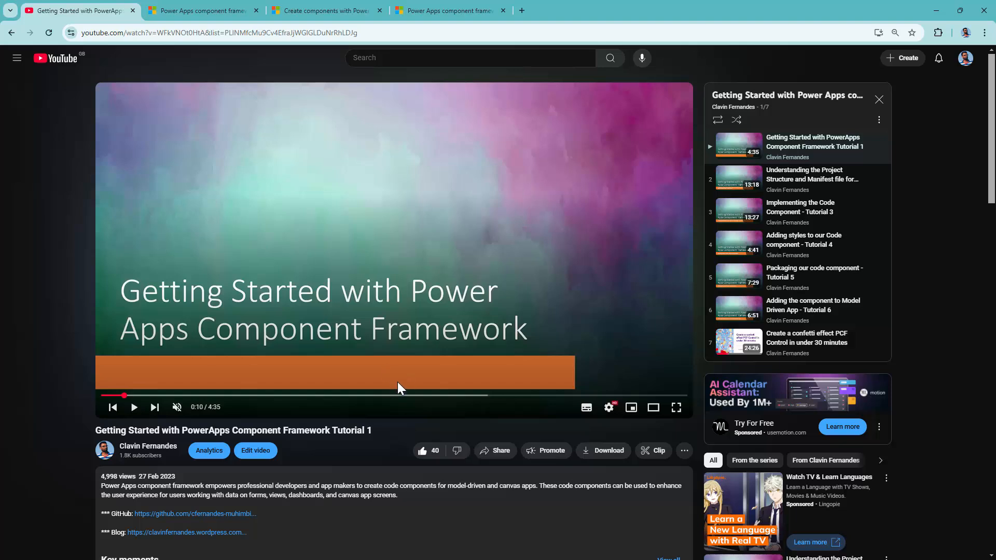
mouse_move(787, 105)
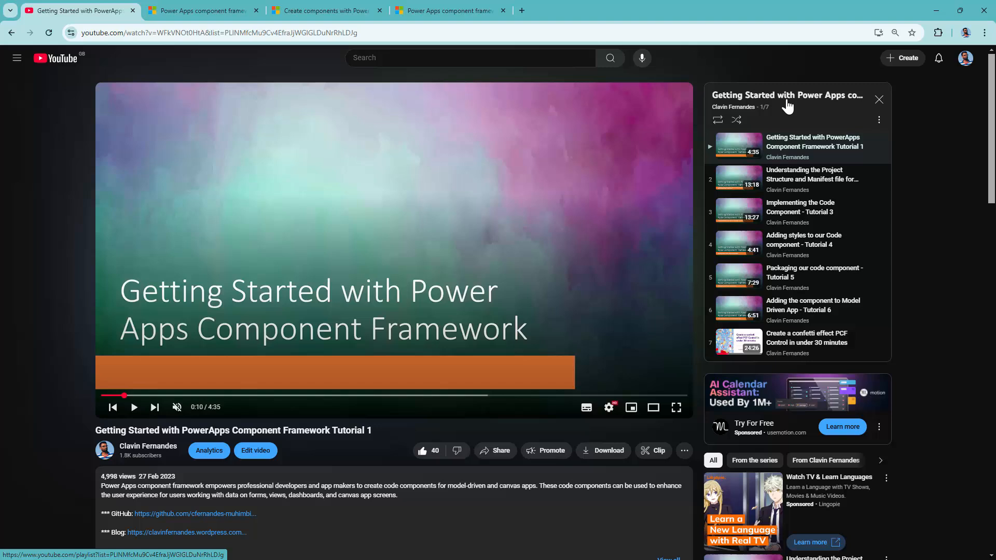
mouse_move(417, 336)
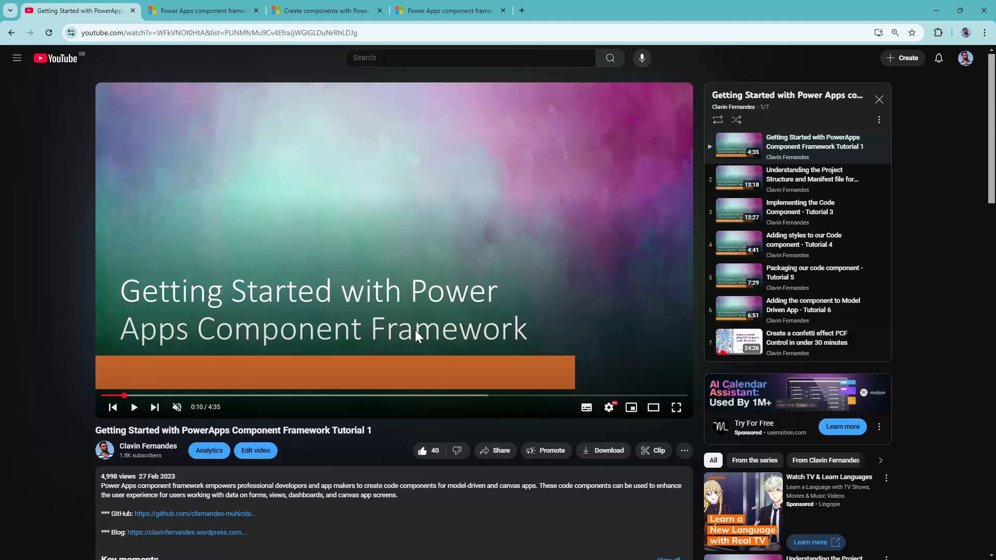
mouse_move(512, 338)
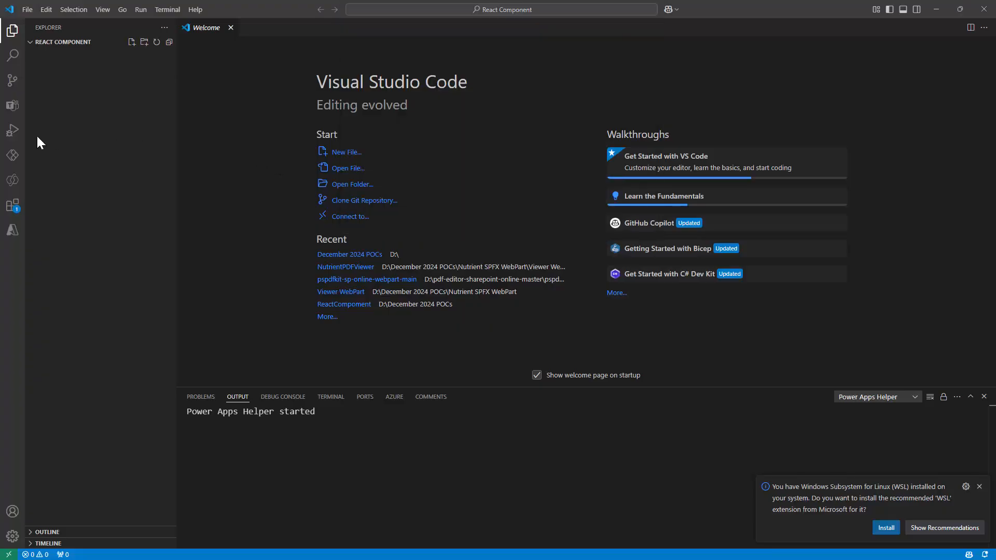
mouse_move(12, 205)
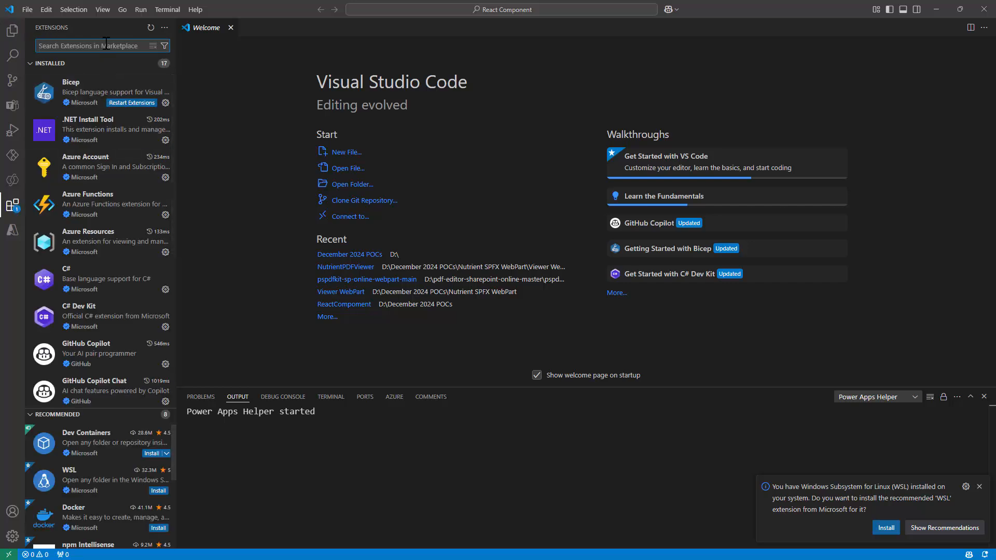
- Search the extensions marketplace for 'Power Platform' to find Power Platform Tools
text(Power Platform)
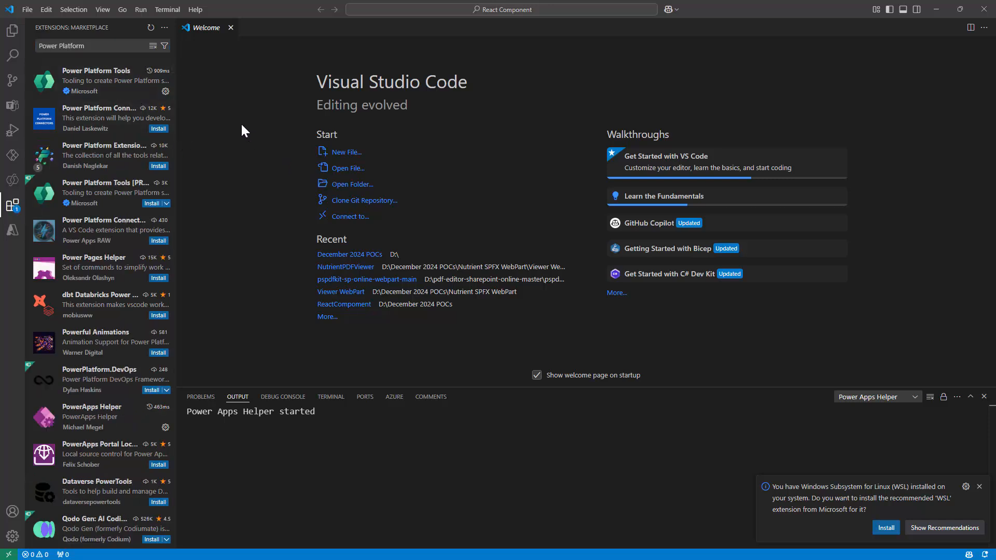
mouse_move(13, 54)
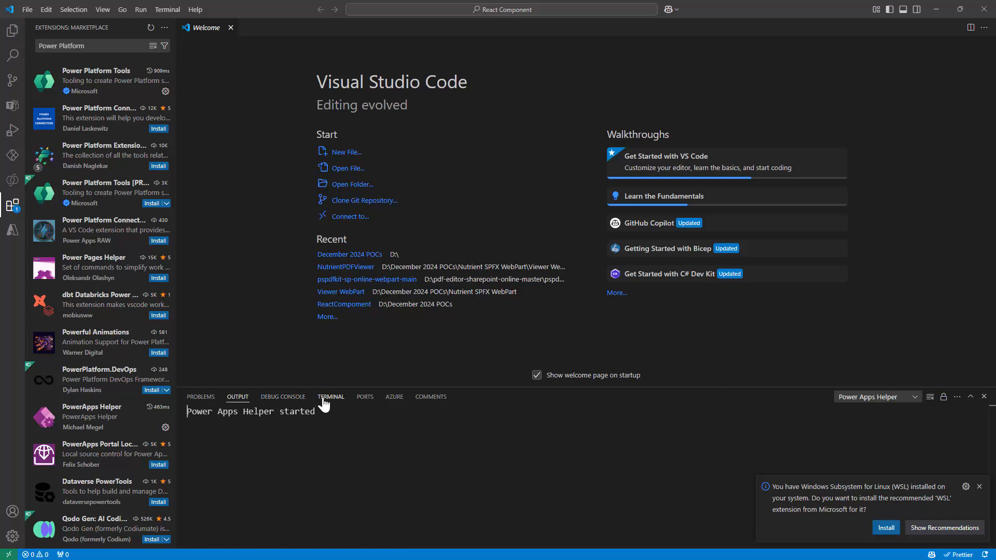
- Run 'node --version' in the terminal to confirm Node.js v18.20.3, then show the project files
click(330, 396)
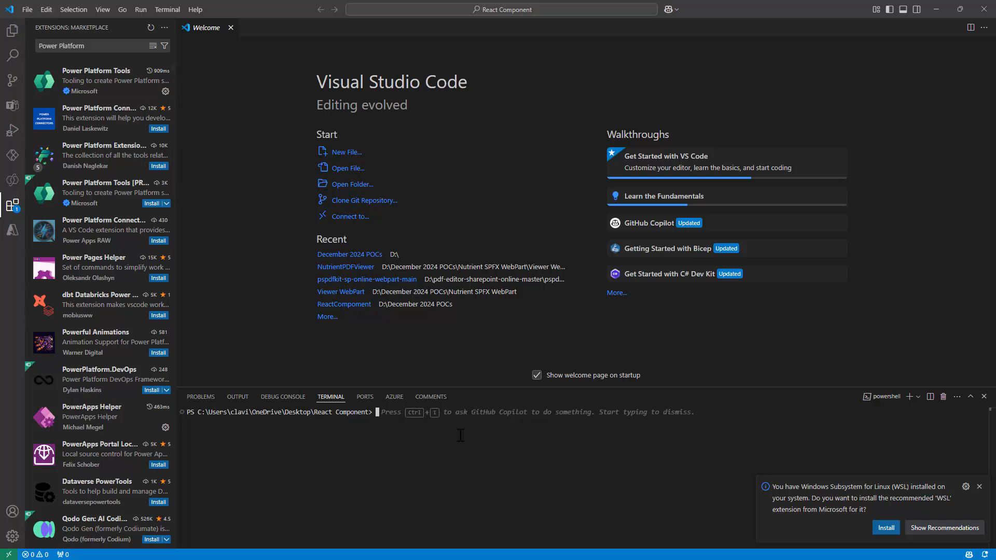
text(node -versio)
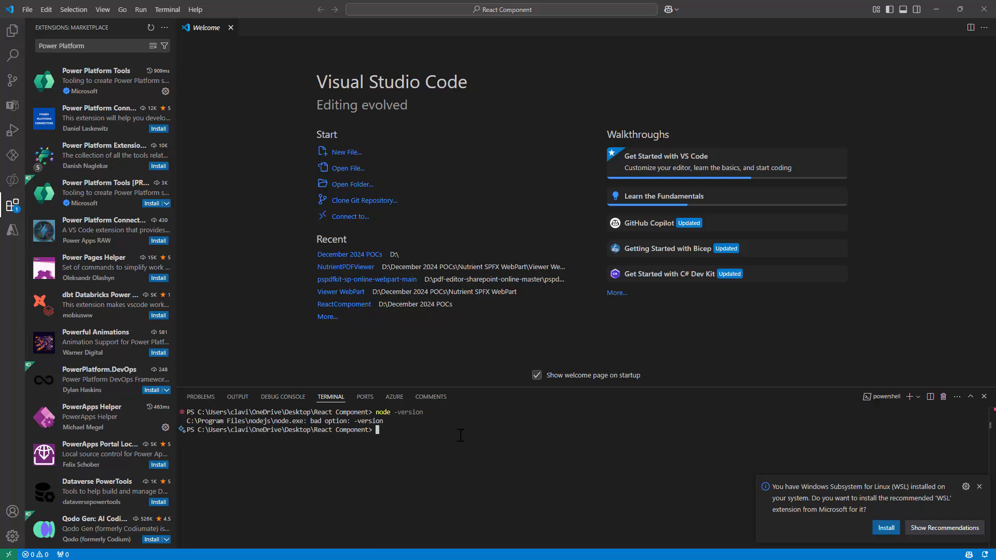
text(node -version)
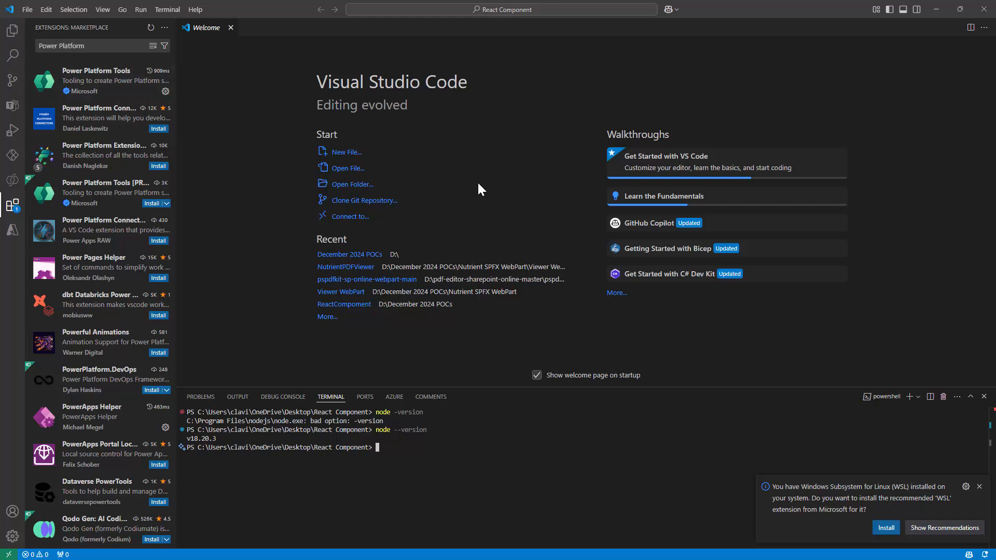
click(12, 31)
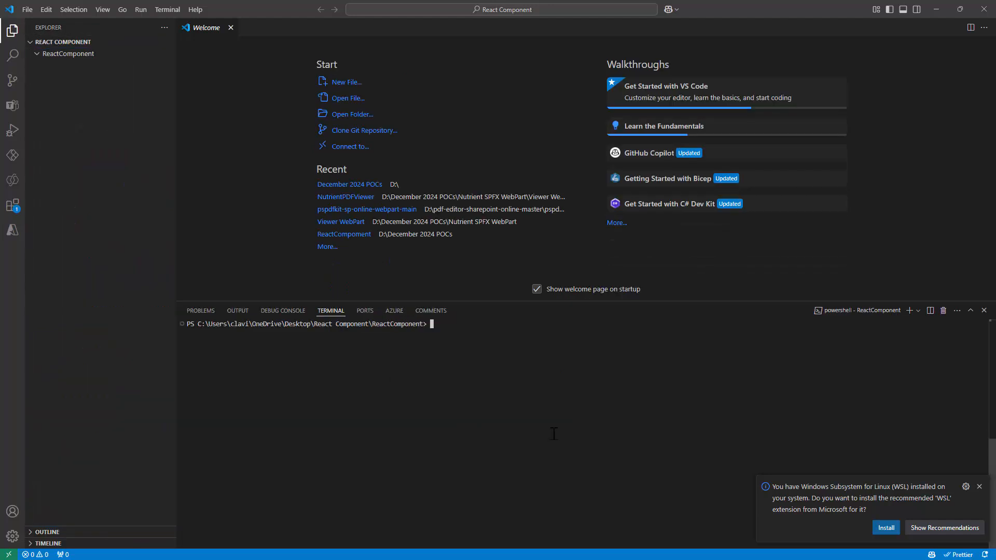
- Run 'pac pcf' for help, then enter the init command for ReactCounter with the react framework
text(pac pc)
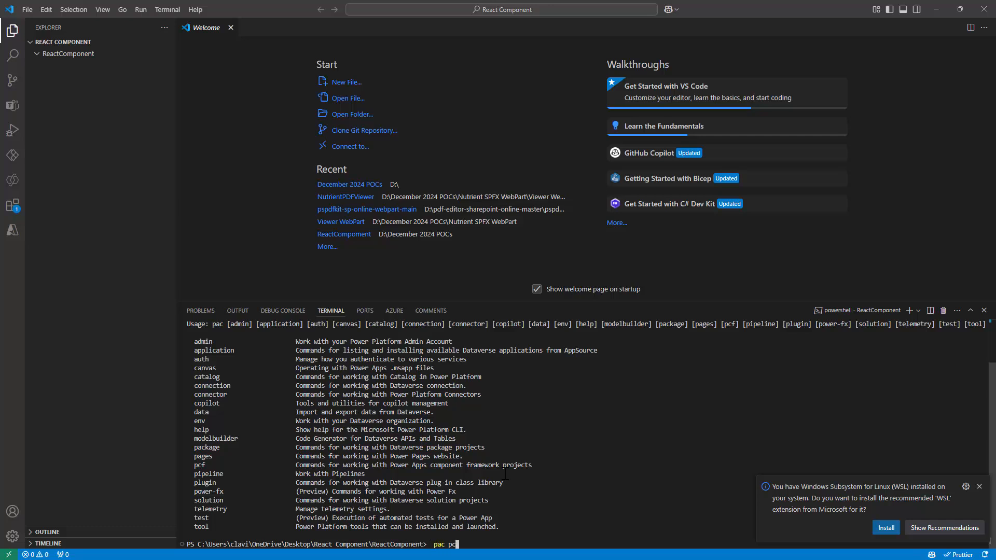
text(f)
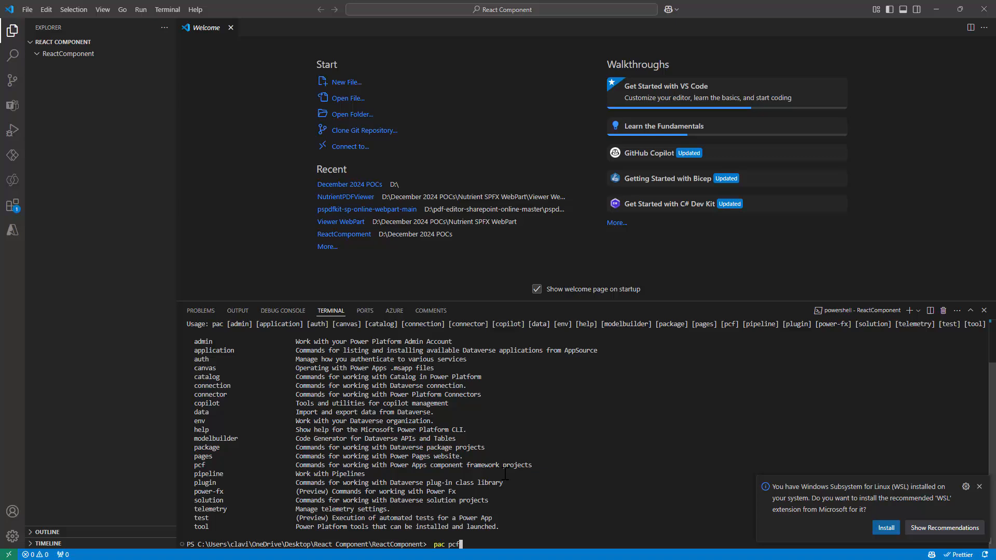
key(Enter)
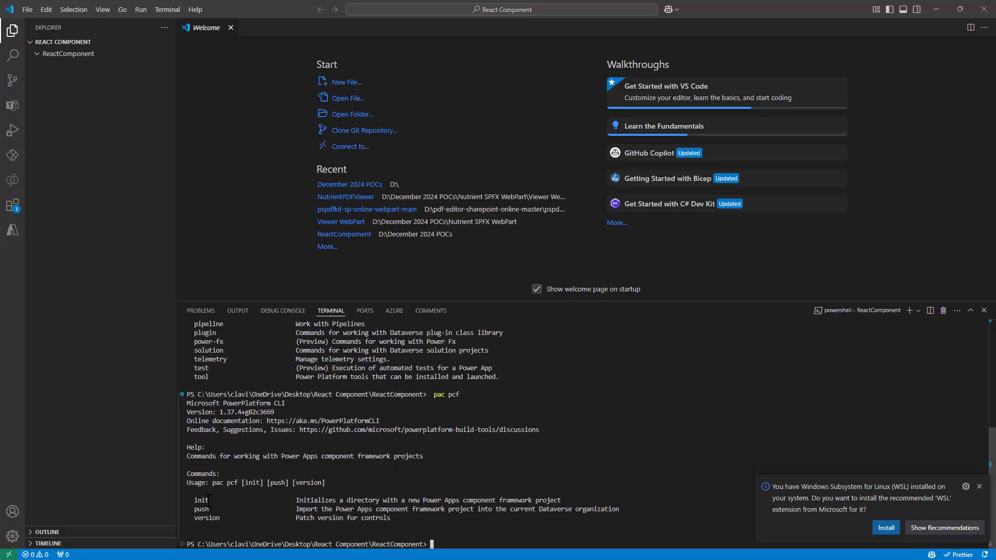
mouse_move(233, 502)
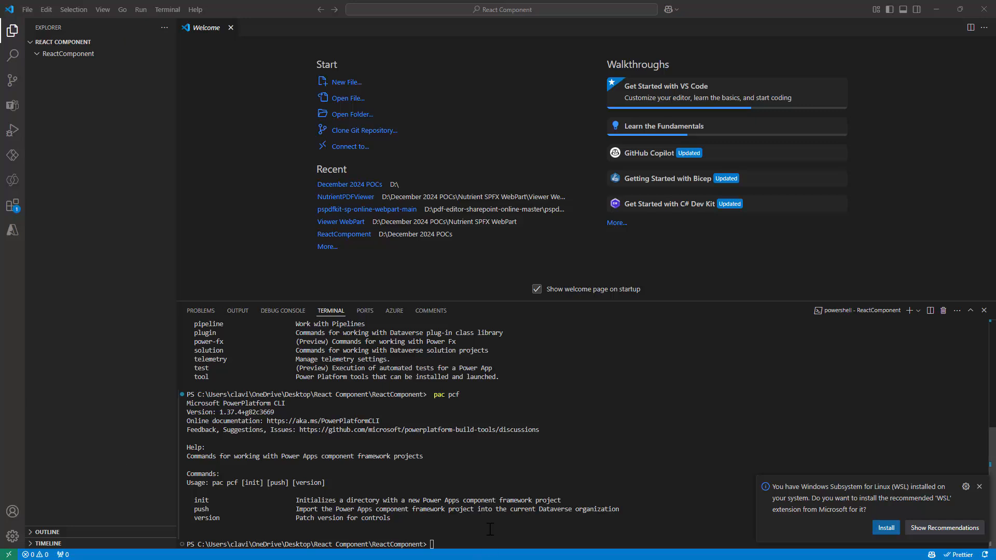
text(pac pcf init -n ReactCounter -ns ReactCounterNamespace -t field -fw react -npm)
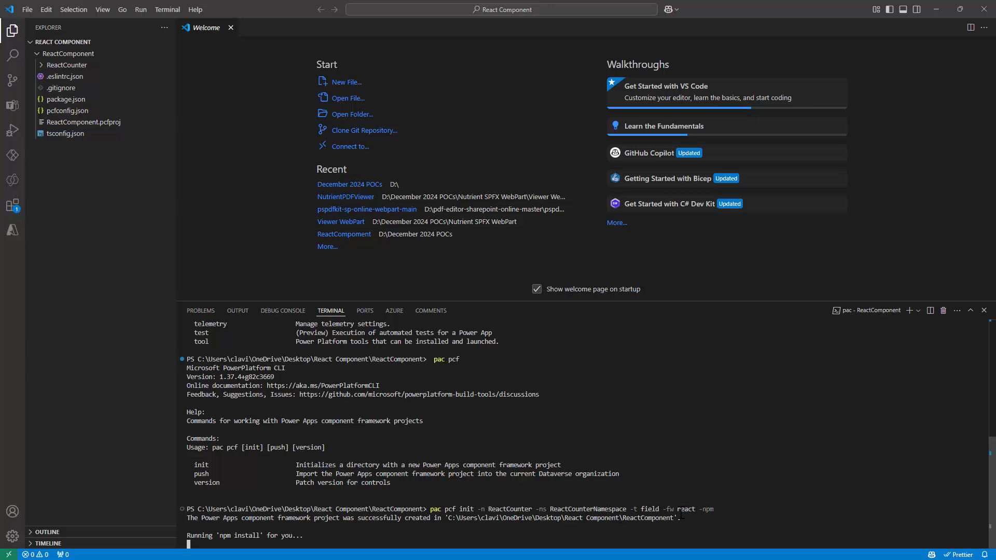
mouse_move(752, 532)
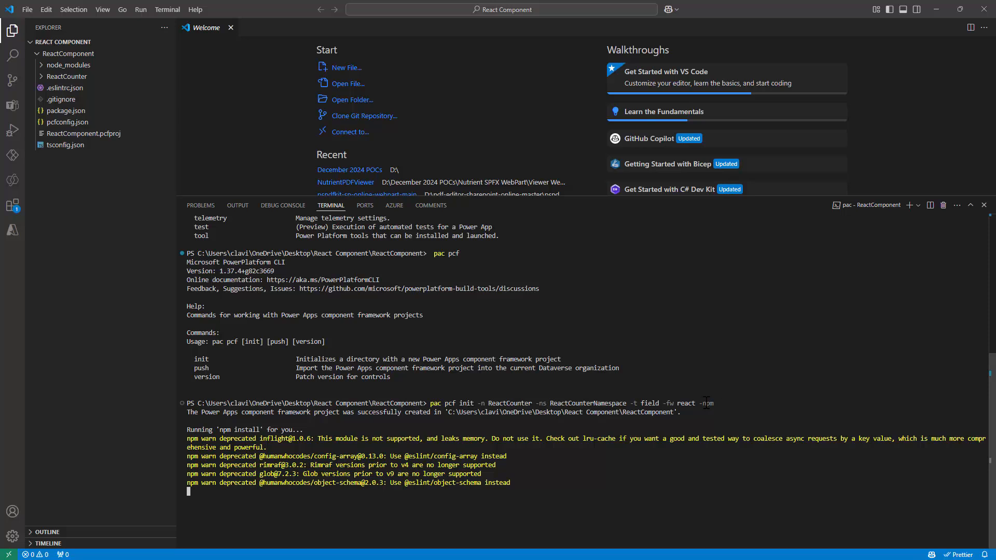
- Highlight the react framework option in the pac pcf init command while npm installs
double_click(675, 402)
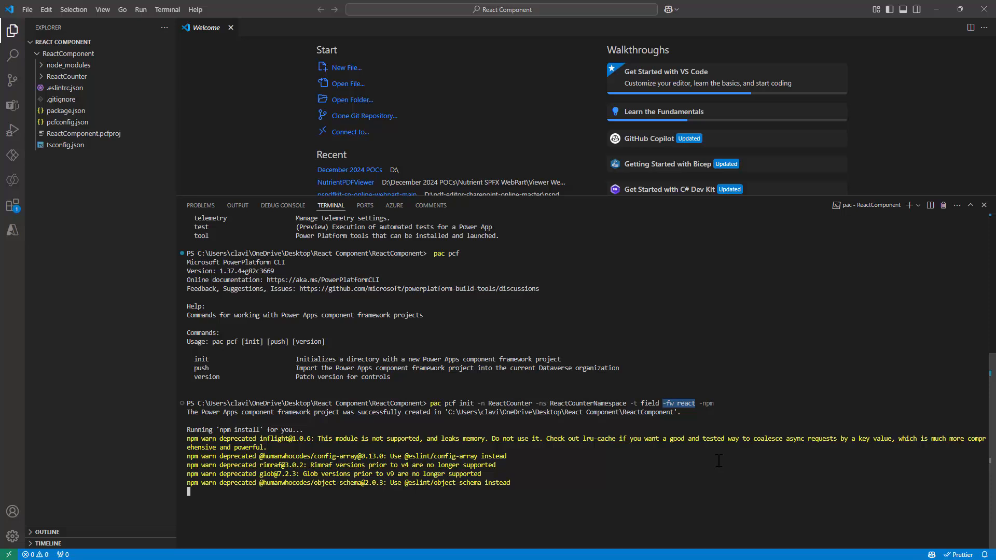
mouse_move(6, 442)
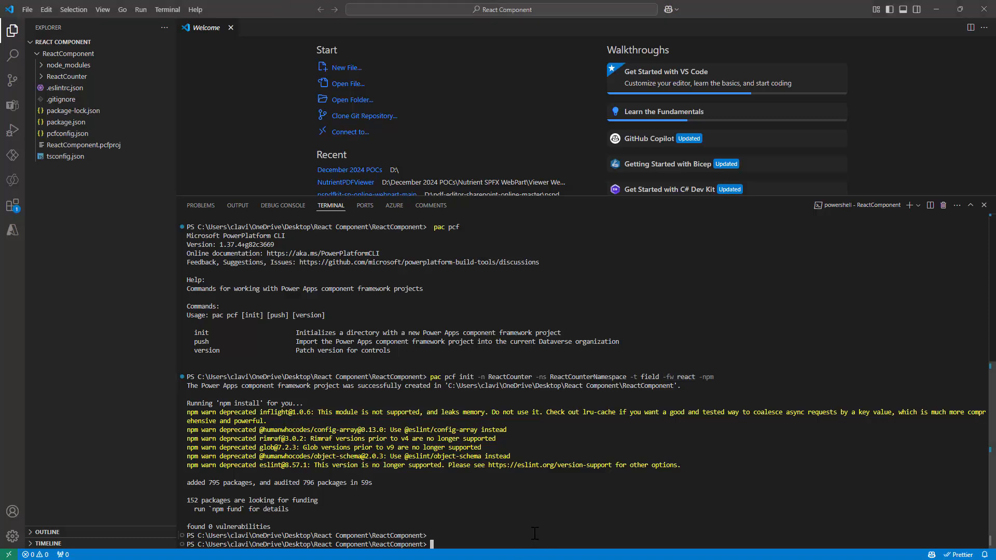
- Build ReactCounter with 'npm run build' and launch it via 'npm start watch'
text(npm run build)
text(npm start w)
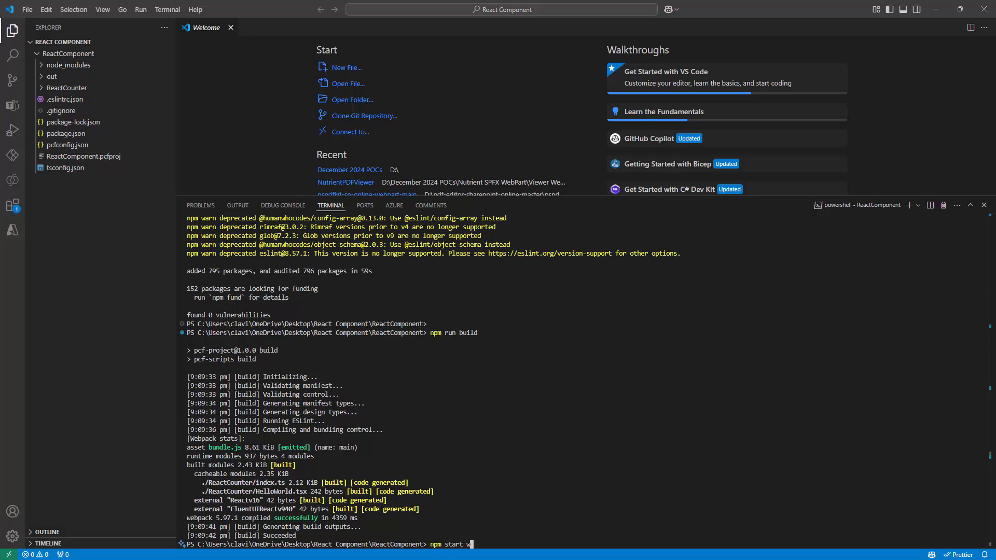
text(atch)
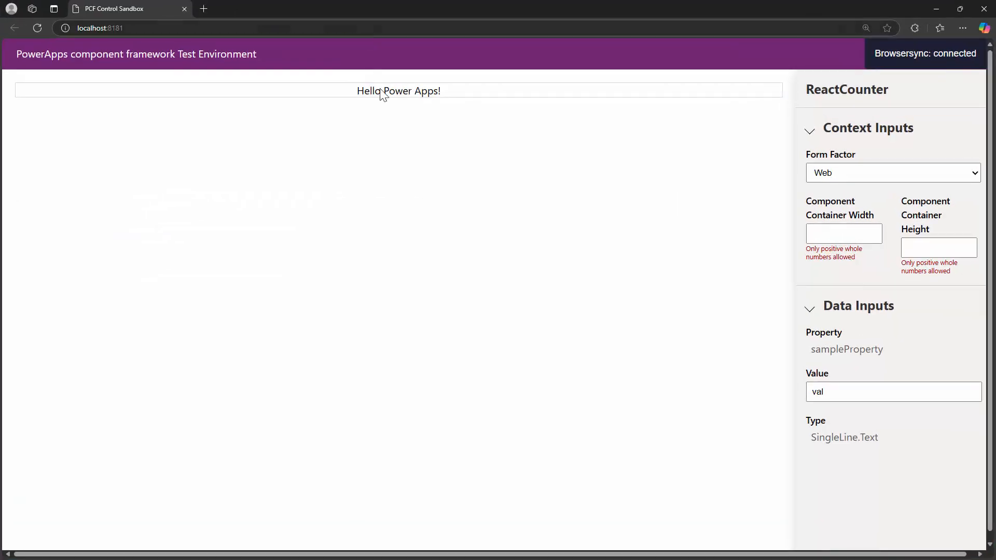
mouse_move(399, 123)
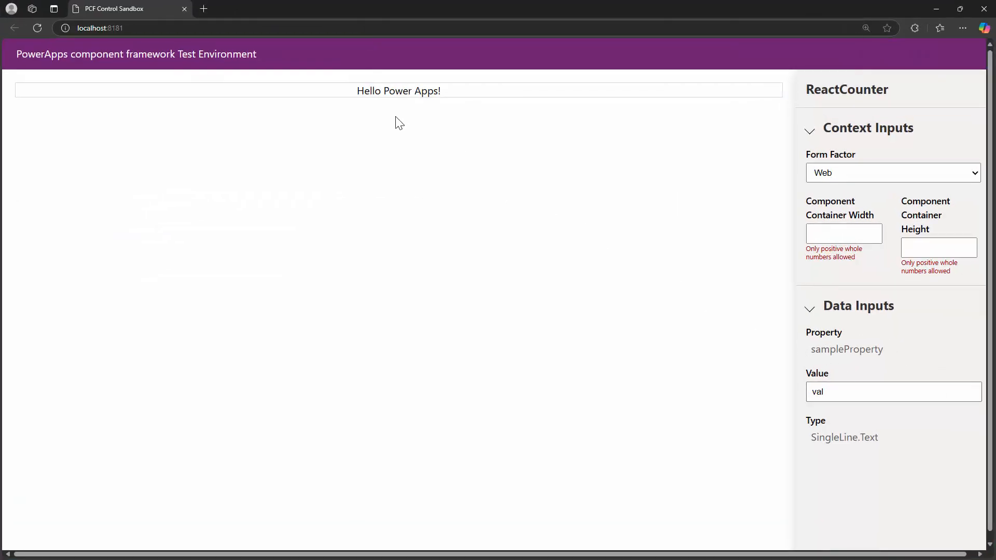
mouse_move(483, 106)
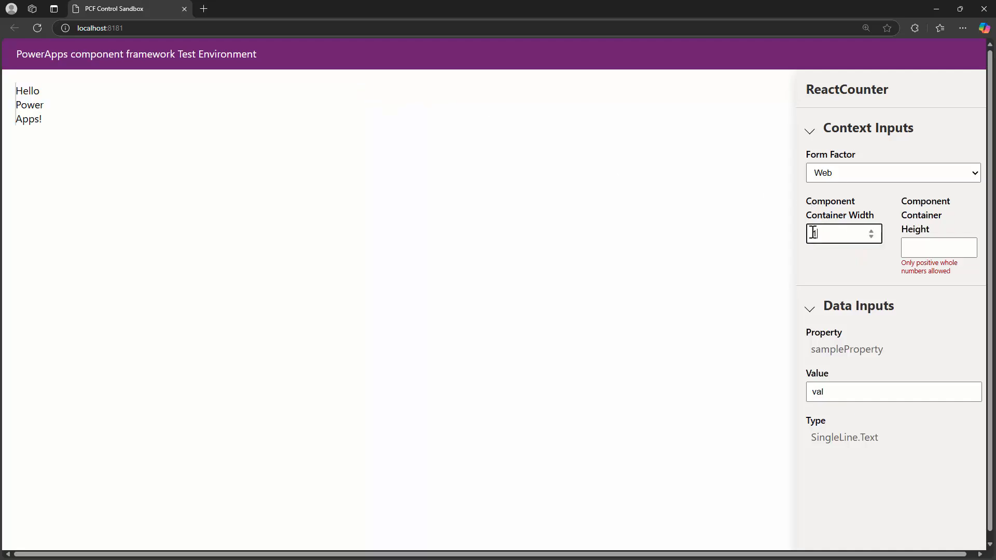
- Set the container to 100 by 100 and the sample property value to Clavin
text(100)
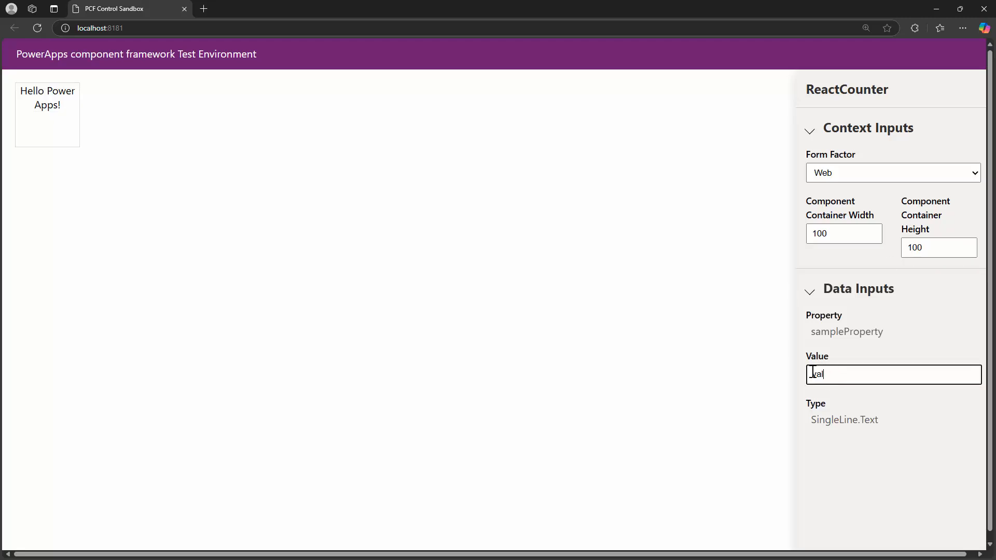
text(Clavn)
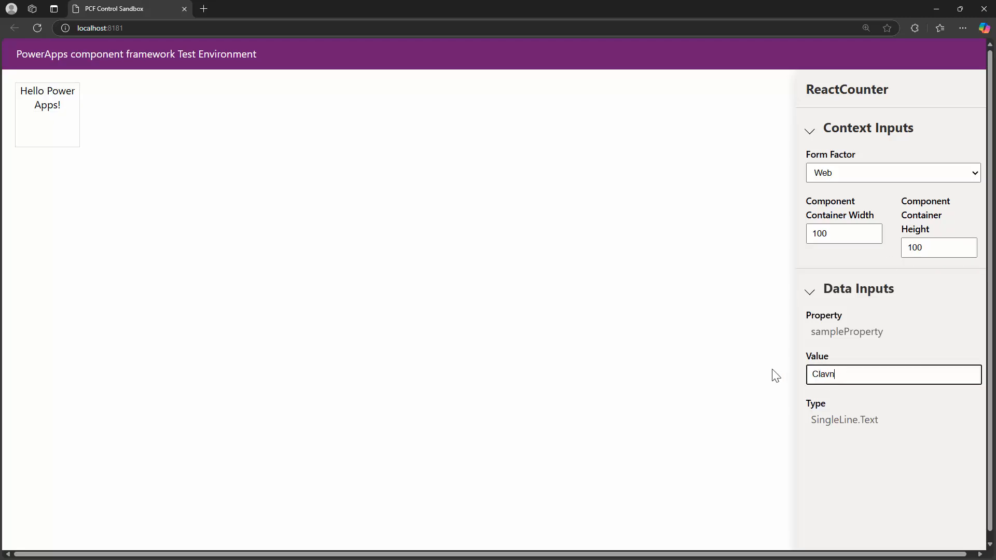
text(i)
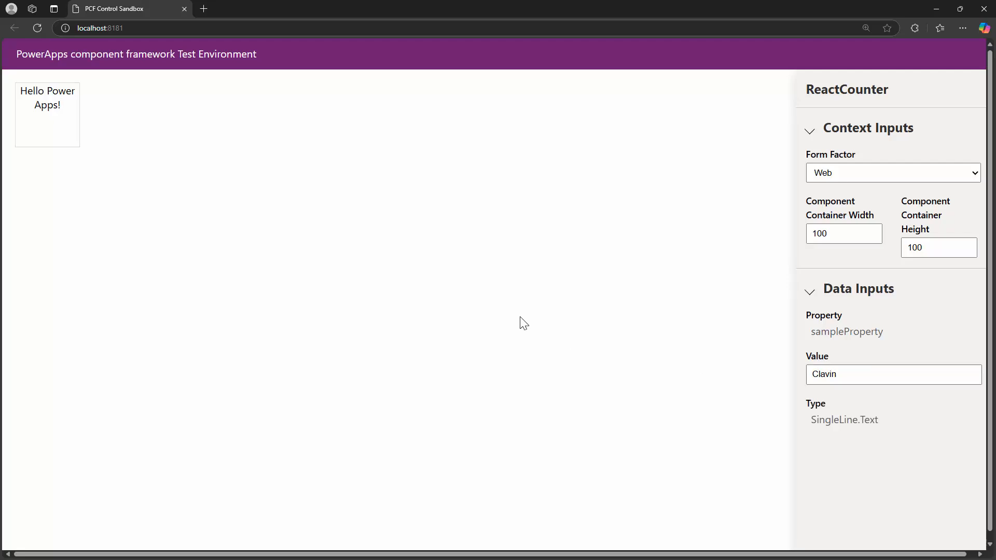
click(893, 375)
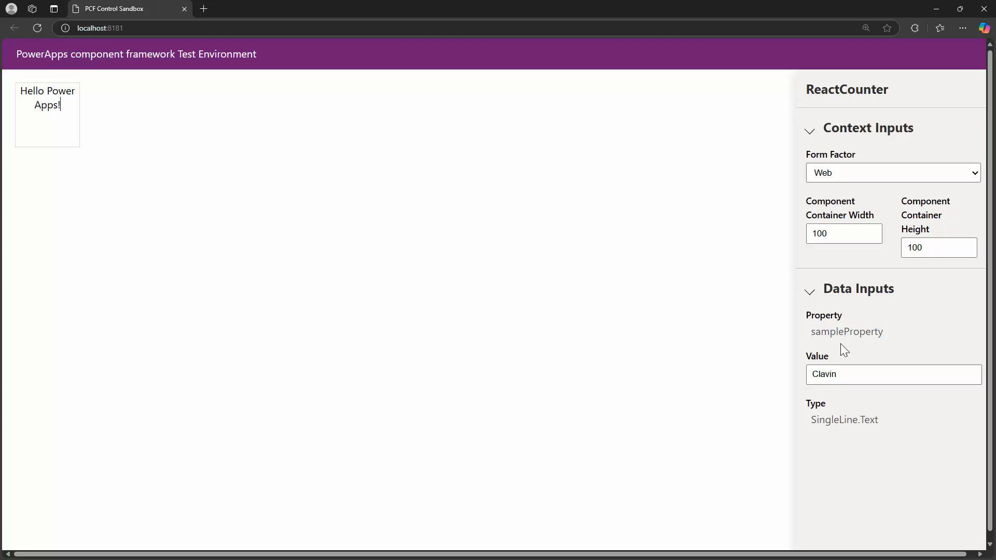
mouse_move(787, 322)
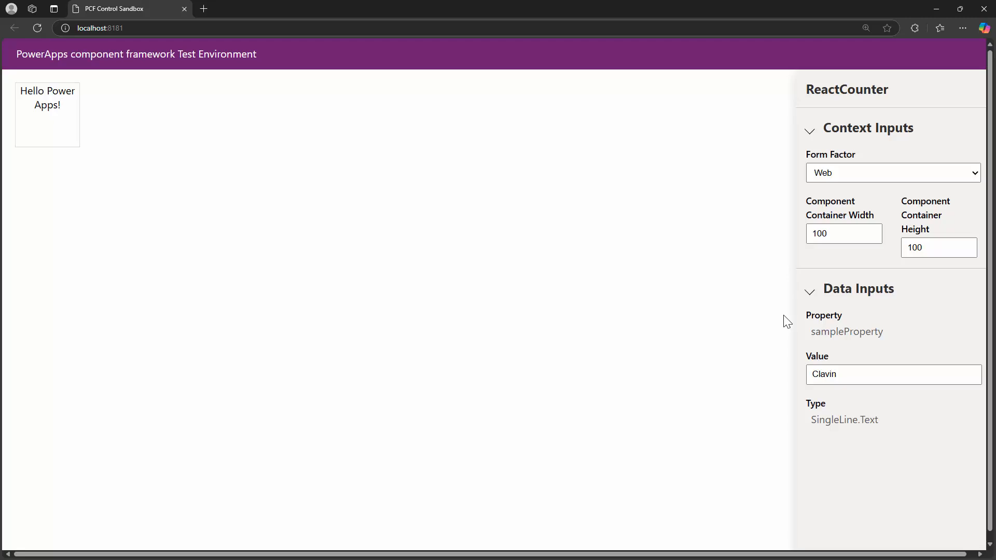
mouse_move(355, 309)
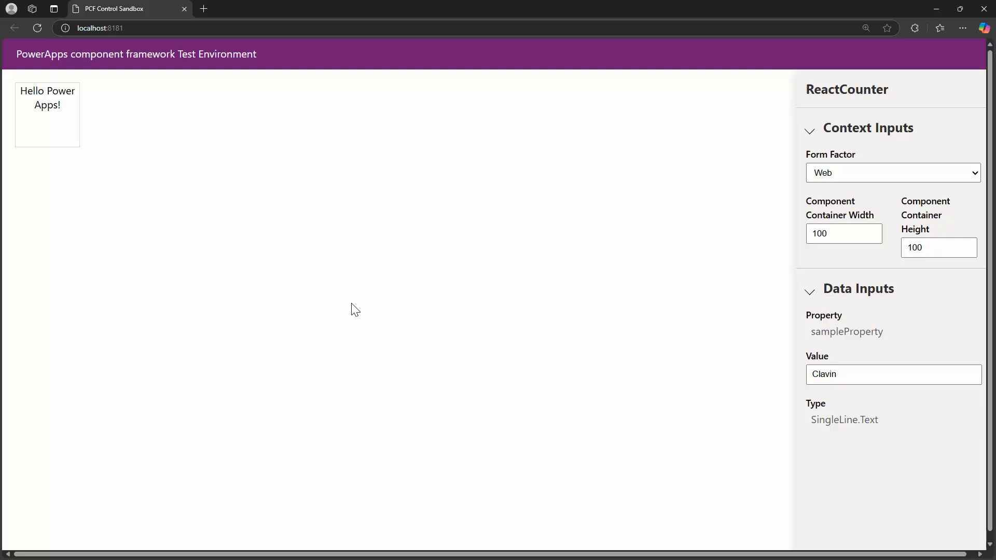